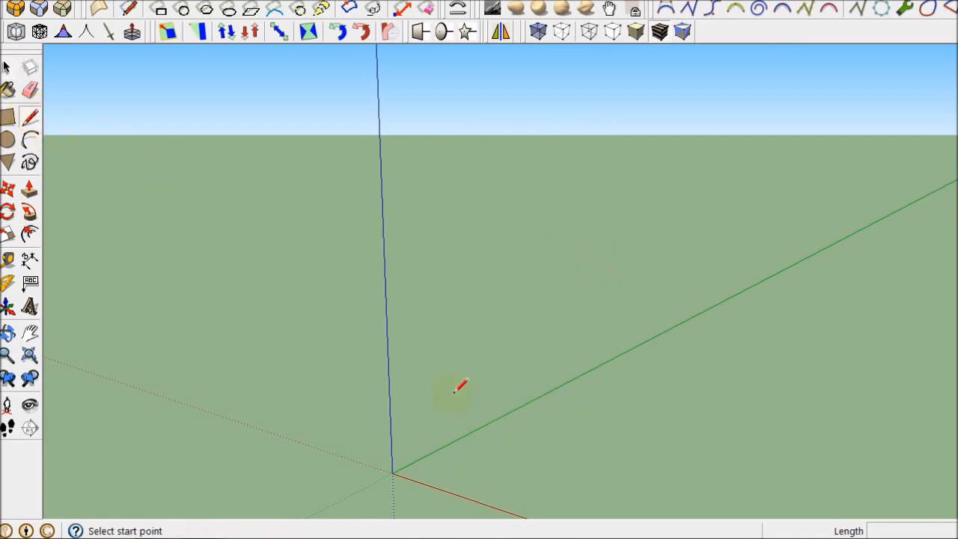
Start the rectangular stirrup outline at the origin along the red axis
{"action": "left_click", "coordinate": [392, 471]}
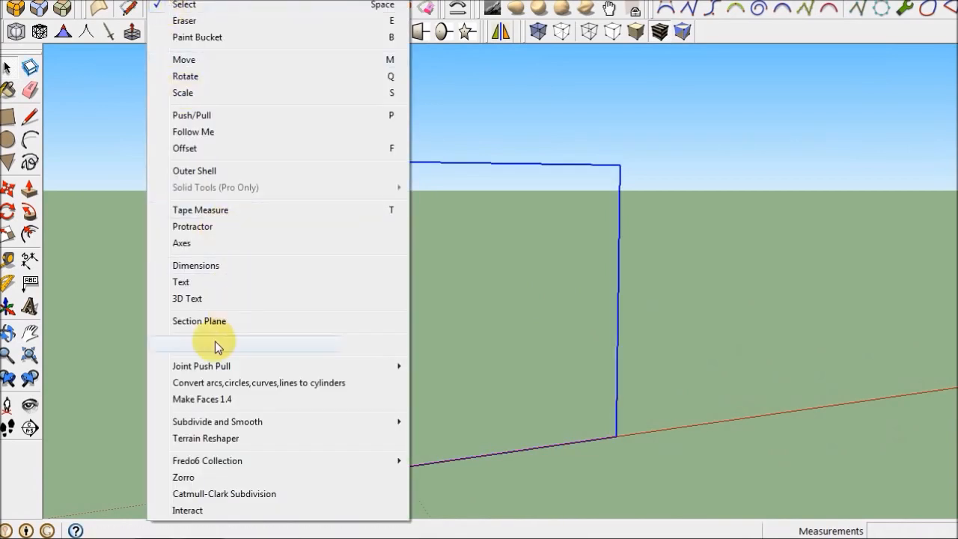
{"action": "mouse_move", "coordinate": [213, 348]}
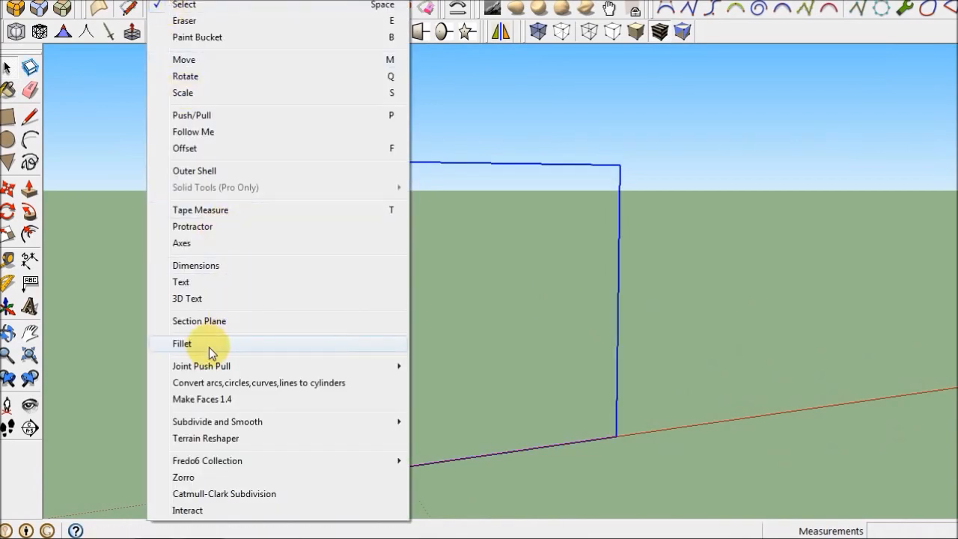
Fillet all four corners of the selected rectangle into a stirrup shape
{"action": "left_click", "coordinate": [183, 343]}
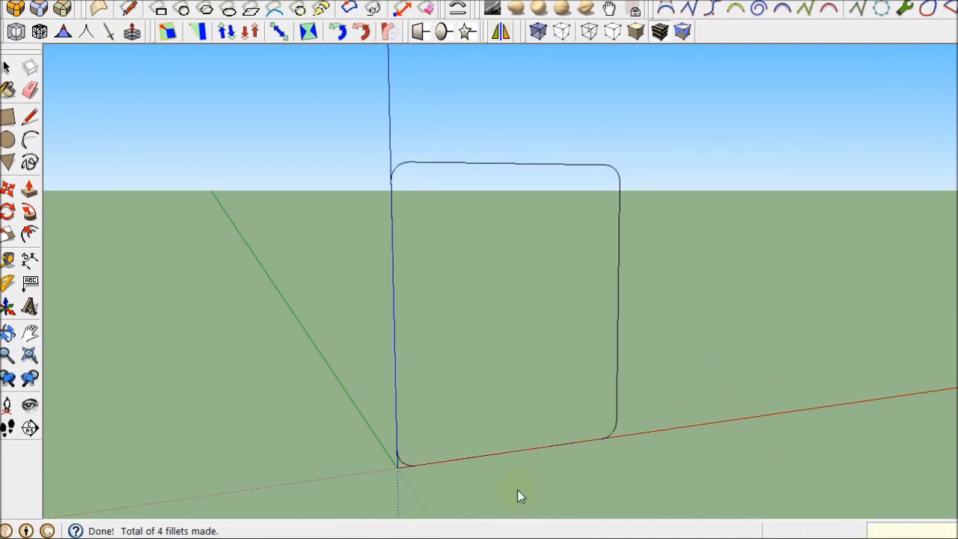
{"action": "mouse_move", "coordinate": [150, 140]}
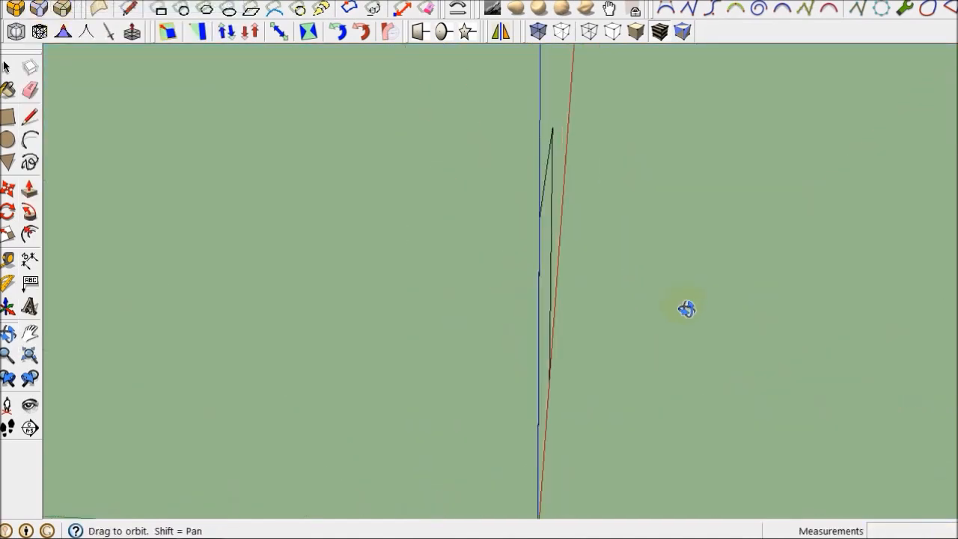
Draw a slanted hook line from the top corner and erase the extra closing edge
{"action": "left_click", "coordinate": [29, 117]}
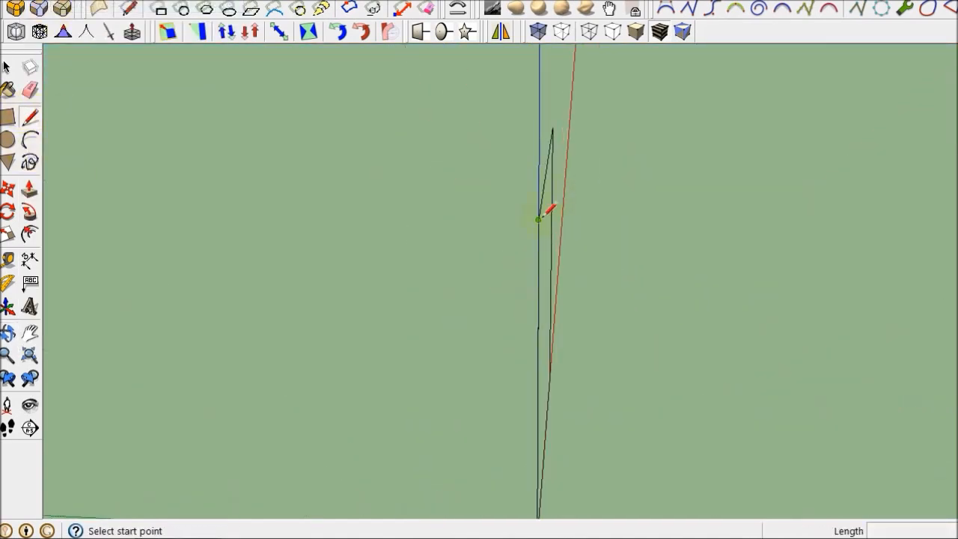
{"action": "left_click", "coordinate": [537, 219]}
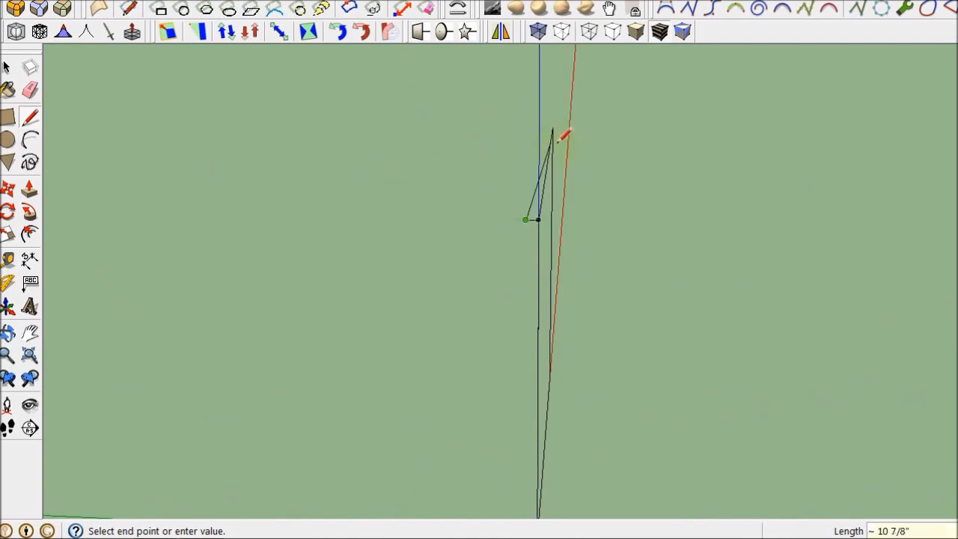
{"action": "left_click", "coordinate": [552, 133]}
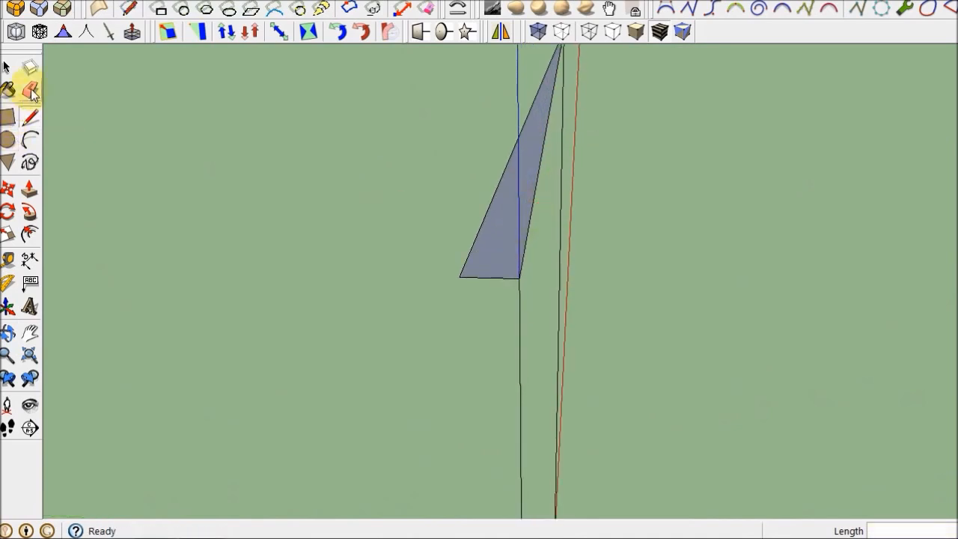
{"action": "left_click", "coordinate": [31, 90]}
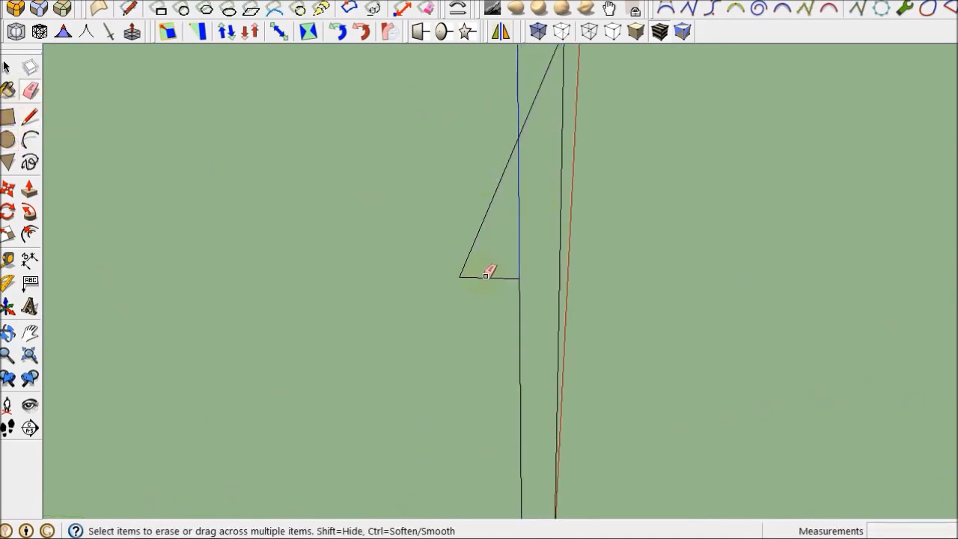
{"action": "left_click", "coordinate": [487, 278]}
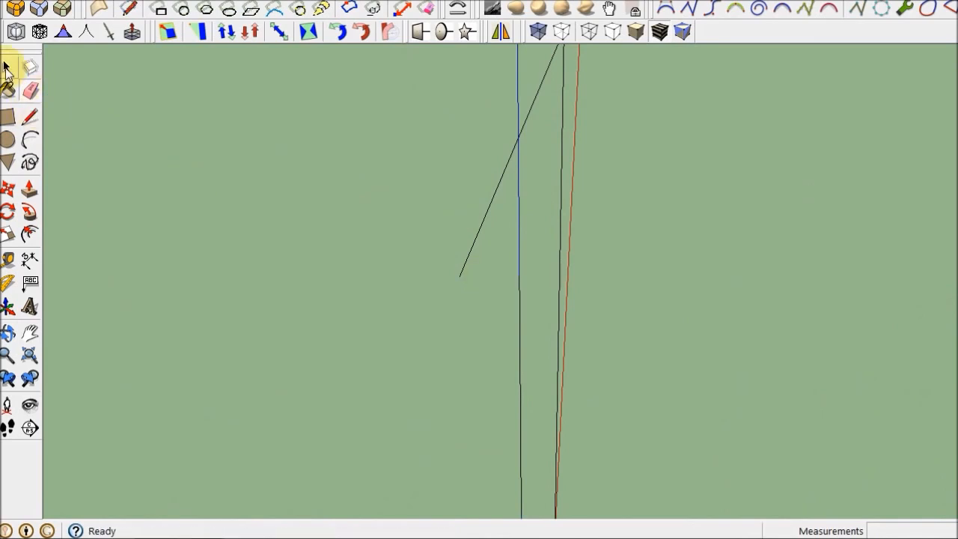
{"action": "left_click", "coordinate": [9, 283]}
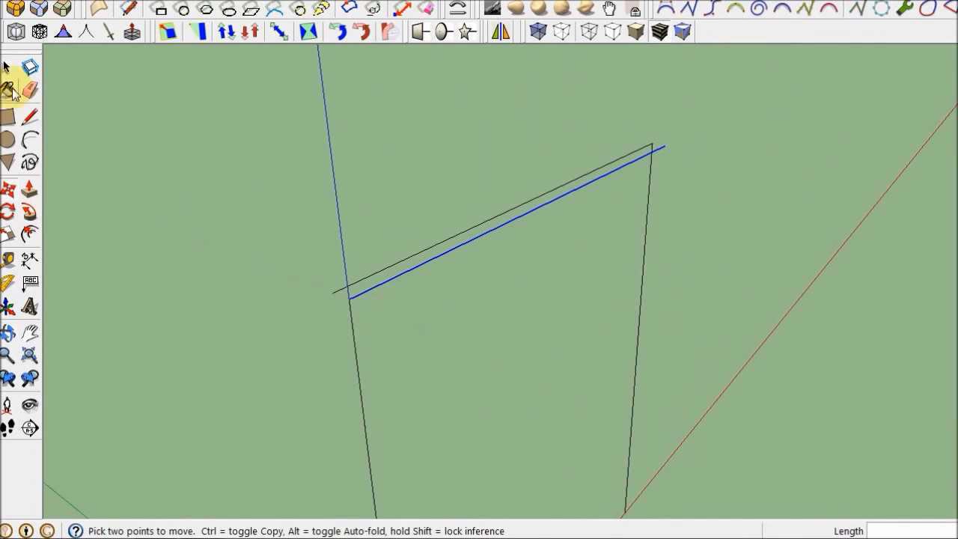
Draw a short line parallel to the top edge so the stirrup ends overlap
{"action": "left_click", "coordinate": [6, 66]}
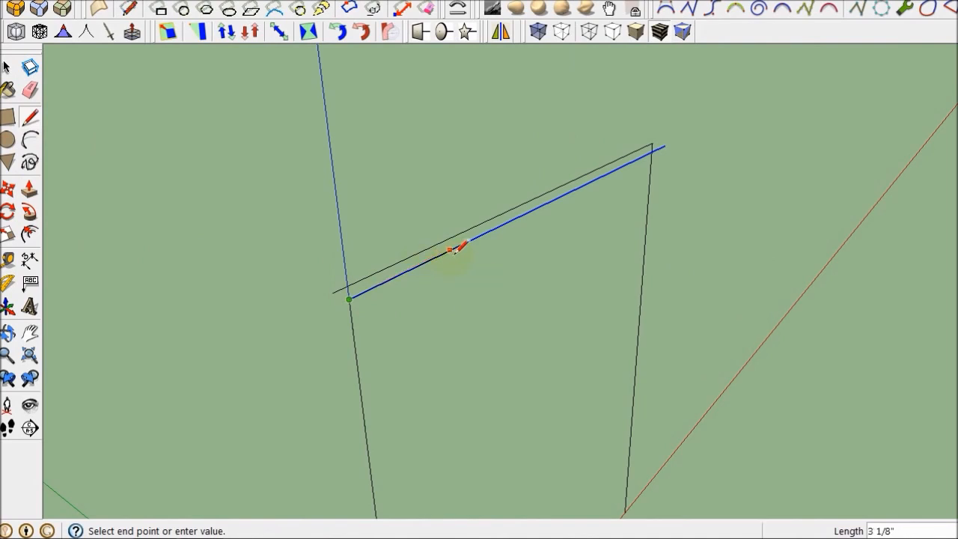
{"action": "left_click", "coordinate": [457, 249]}
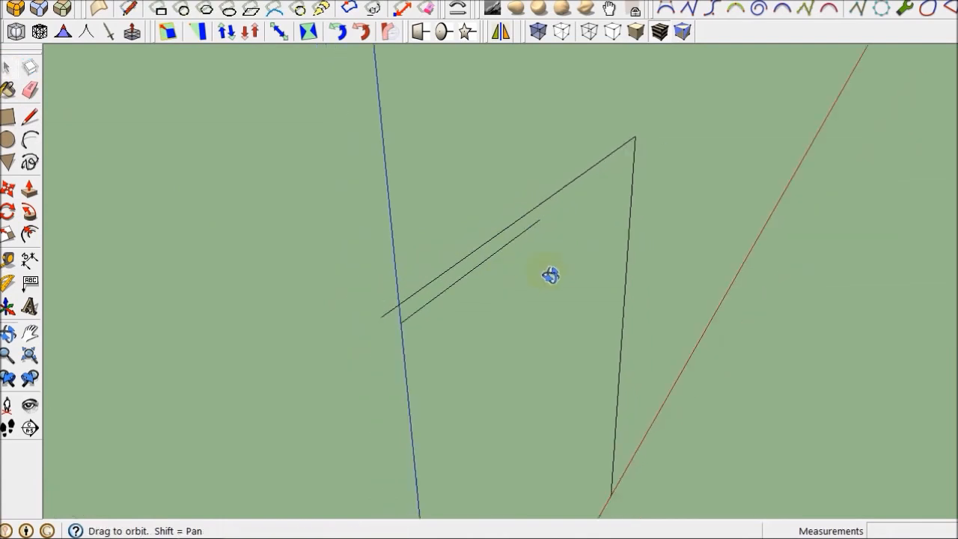
{"action": "left_click_drag", "start_coordinate": [551, 276], "coordinate": [416, 245]}
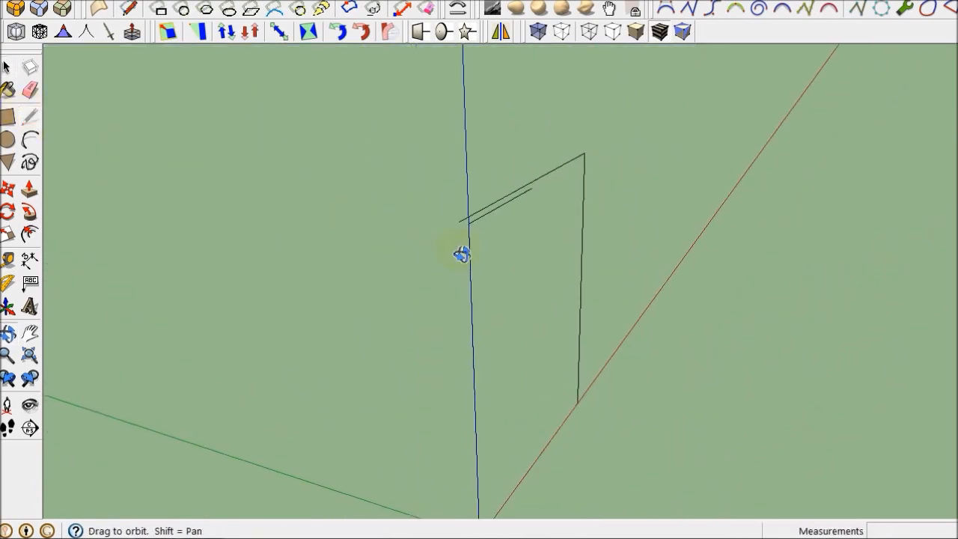
{"action": "left_click", "coordinate": [7, 116]}
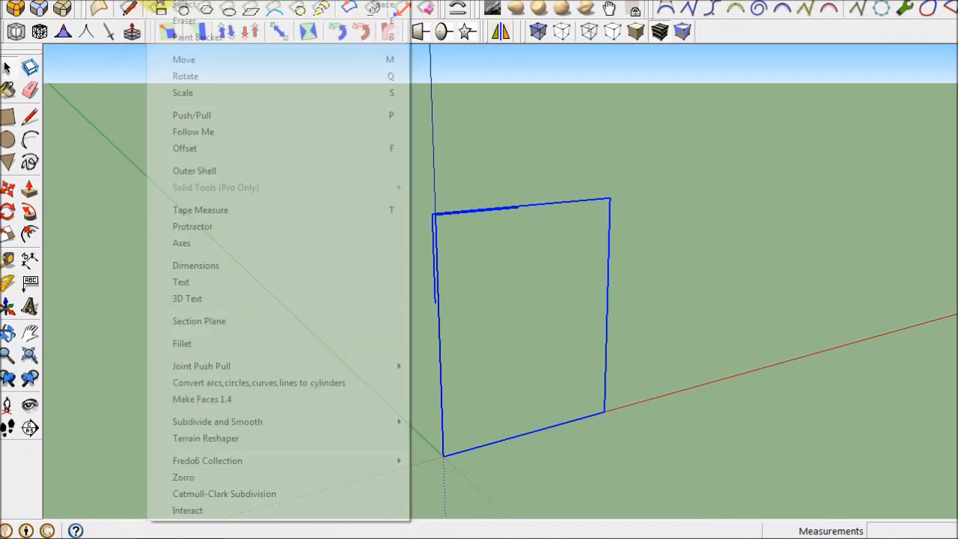
Fillet the hooked outline's corners with radius 1, making five fillets
{"action": "left_click", "coordinate": [181, 343]}
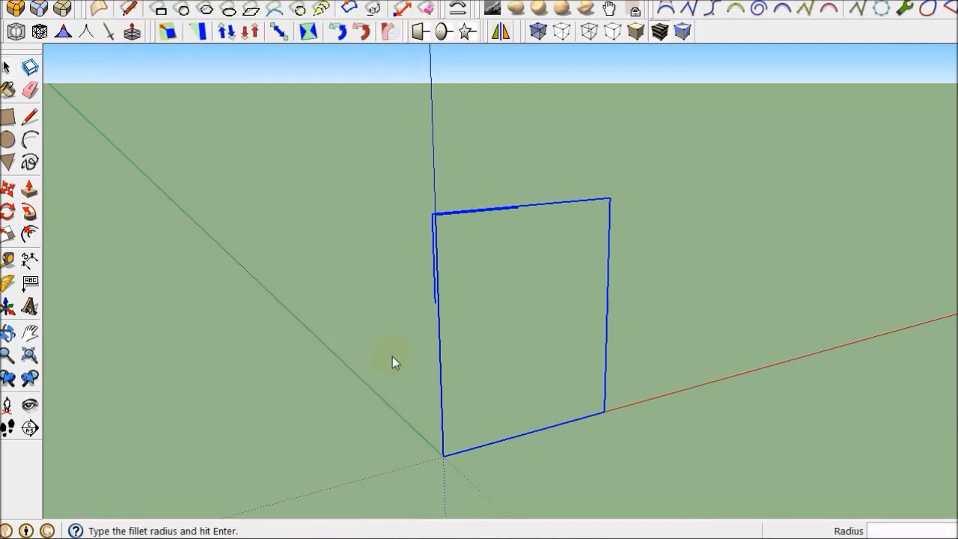
{"action": "type", "text": "1"}
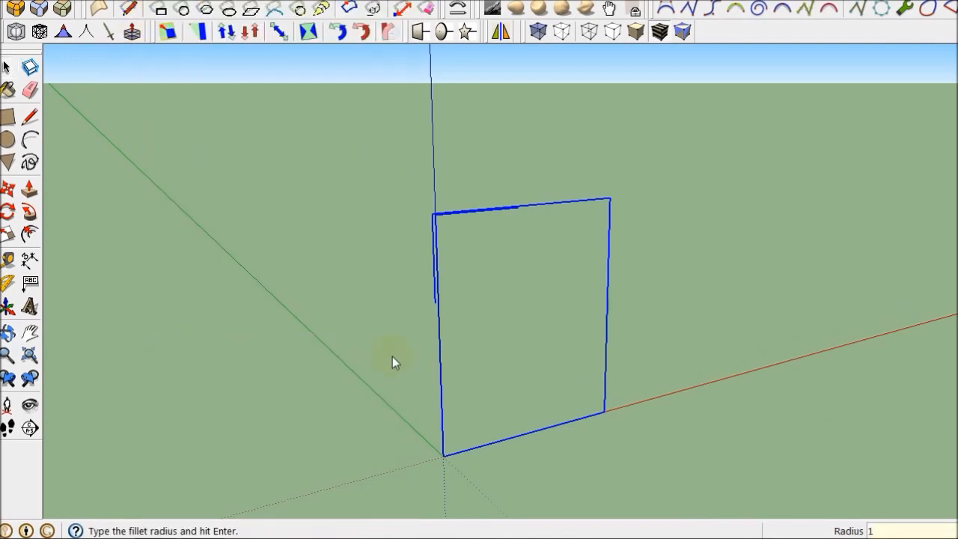
{"action": "key", "text": "Return"}
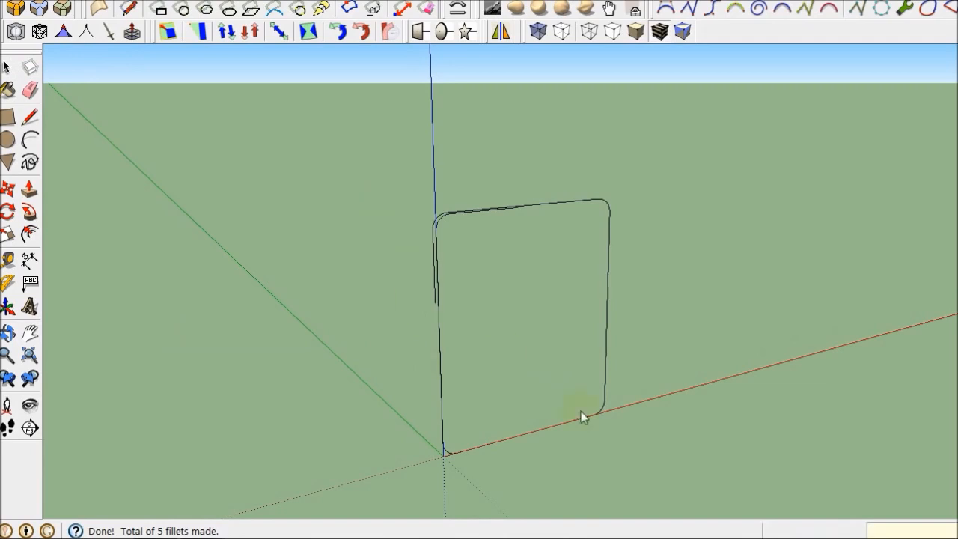
{"action": "mouse_move", "coordinate": [318, 488]}
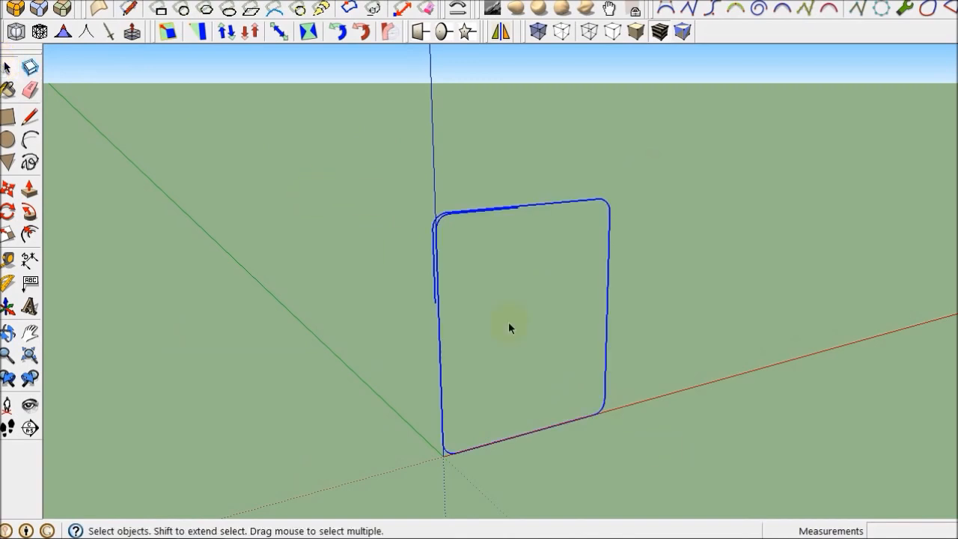
Weld the outline's edges, hook included, into one open continuous curve
{"action": "right_click", "coordinate": [510, 327]}
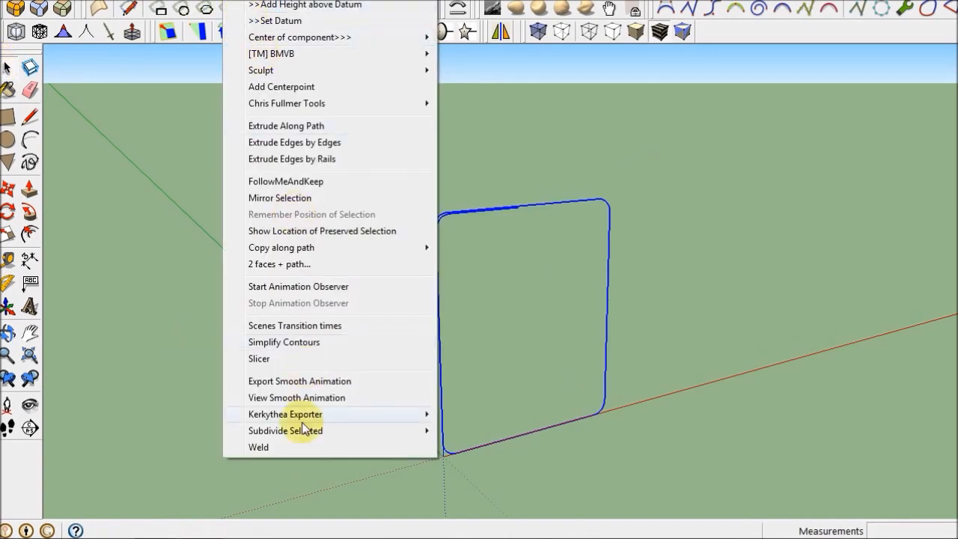
{"action": "mouse_move", "coordinate": [292, 446]}
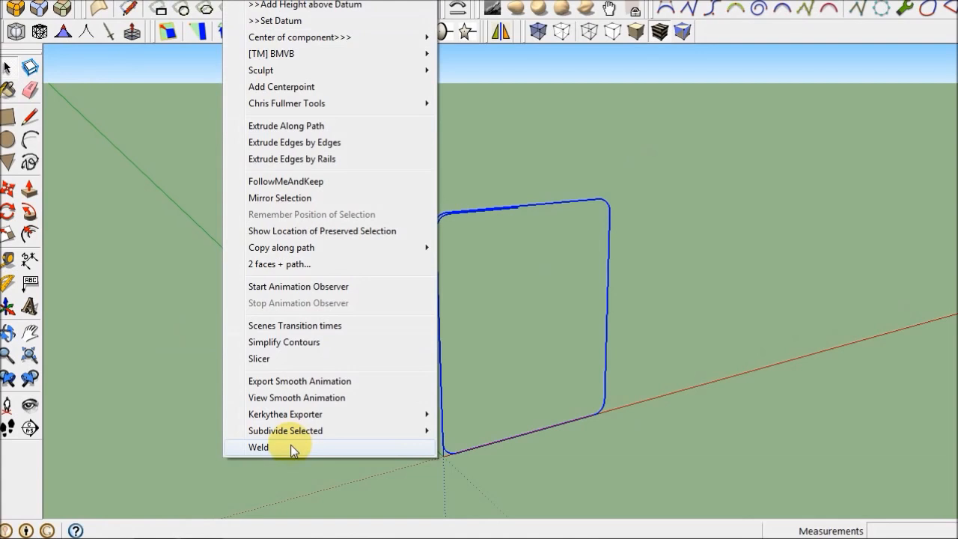
{"action": "left_click", "coordinate": [257, 446]}
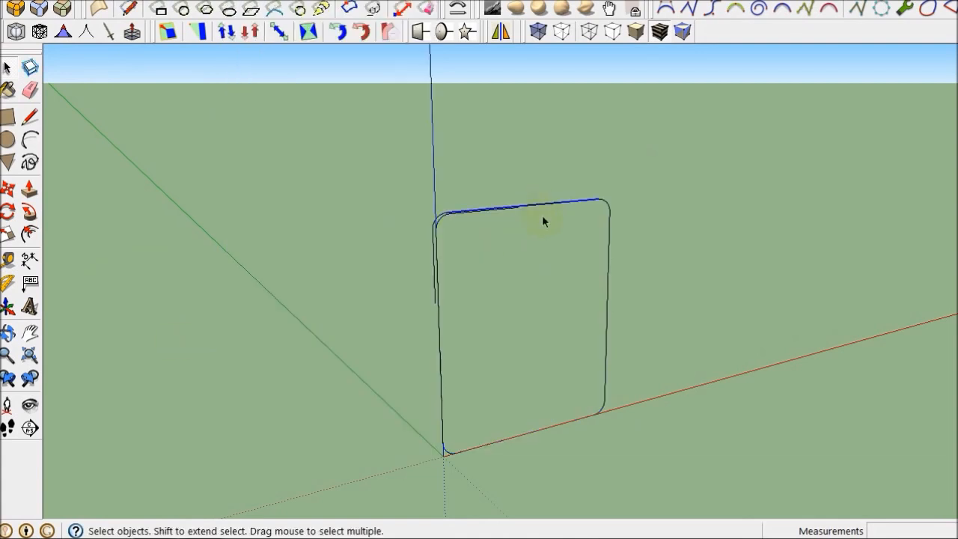
{"action": "mouse_move", "coordinate": [689, 458]}
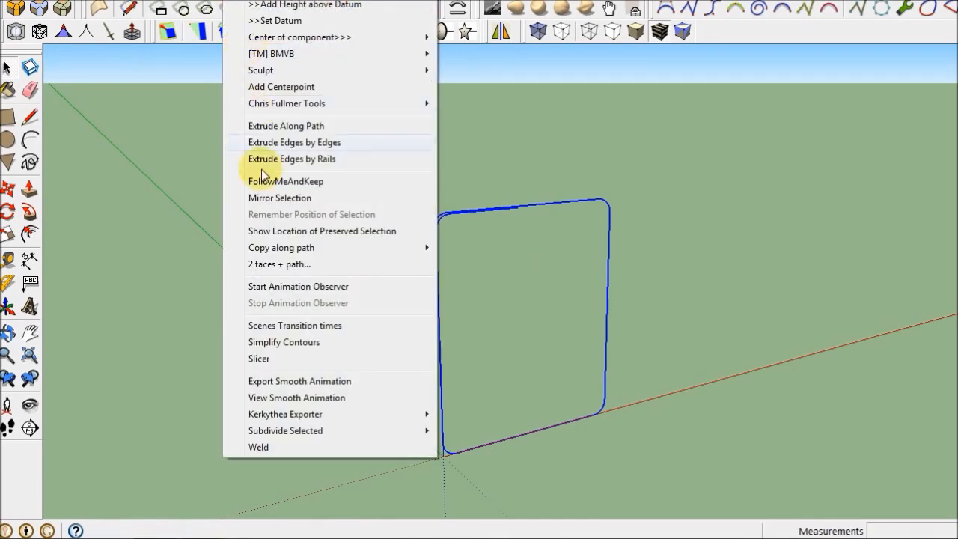
{"action": "left_click", "coordinate": [290, 159]}
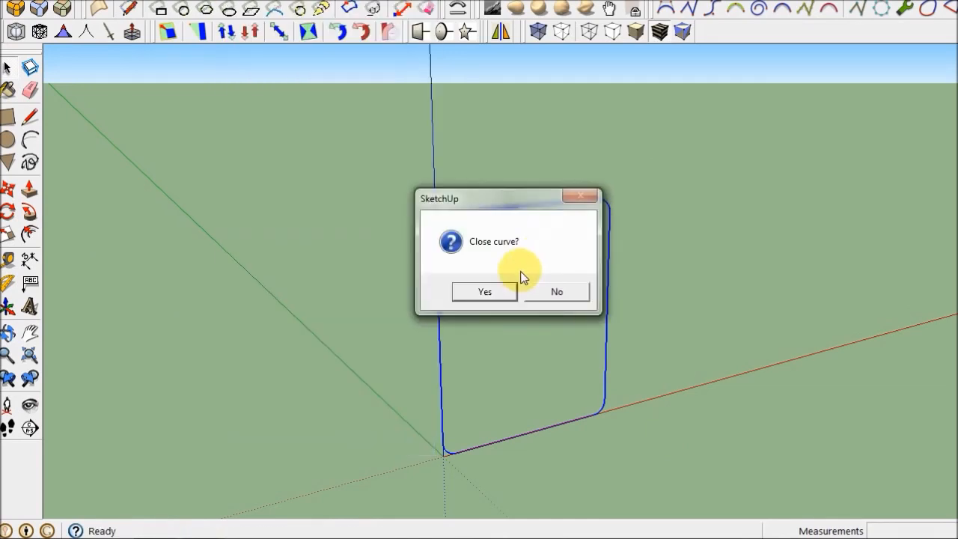
{"action": "left_click", "coordinate": [485, 291]}
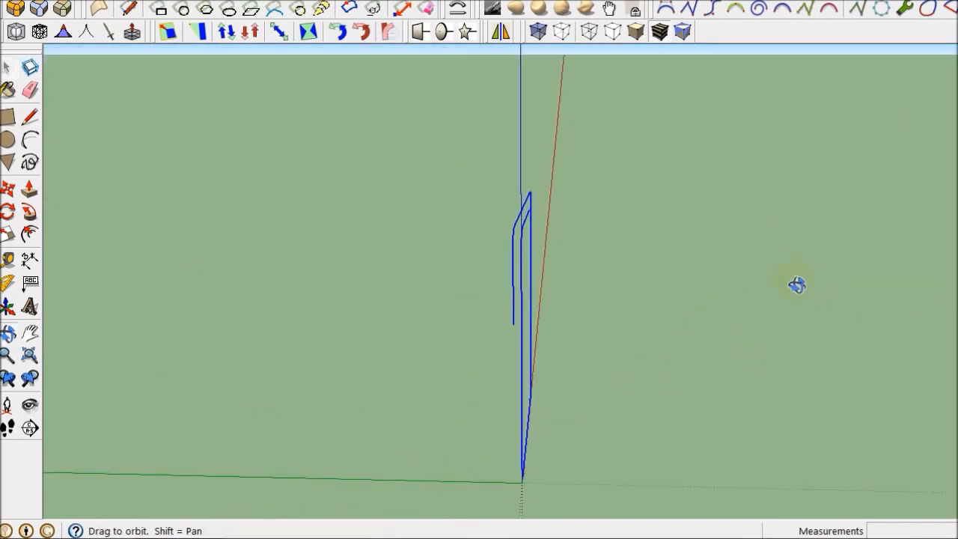
Convert the welded curve into a cylinder tube of diameter .5 and inspect it
{"action": "left_click", "coordinate": [180, 6]}
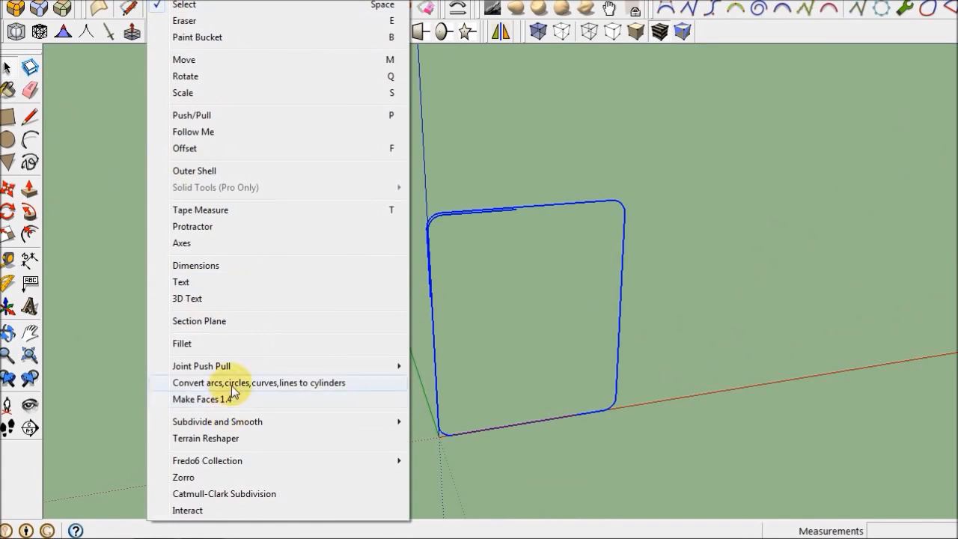
{"action": "mouse_move", "coordinate": [251, 389]}
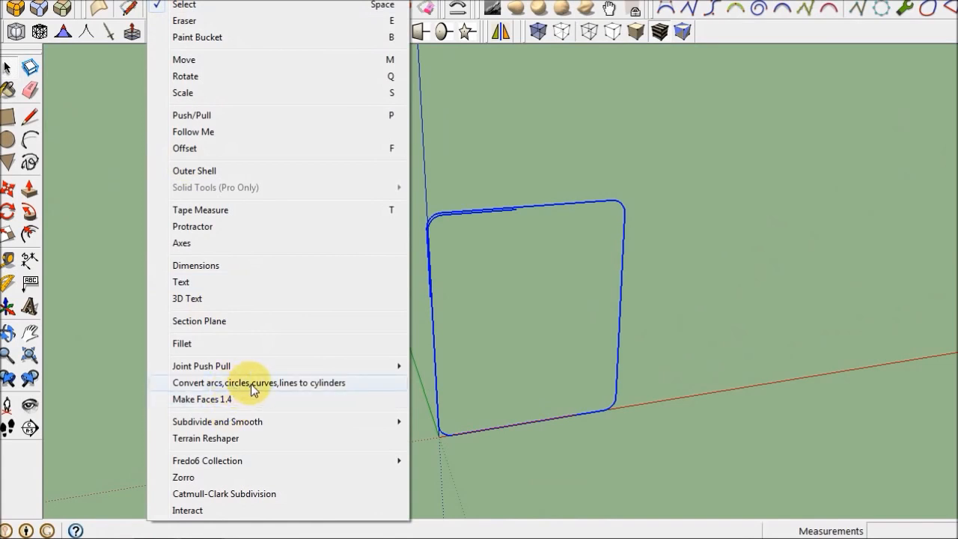
{"action": "left_click", "coordinate": [259, 383]}
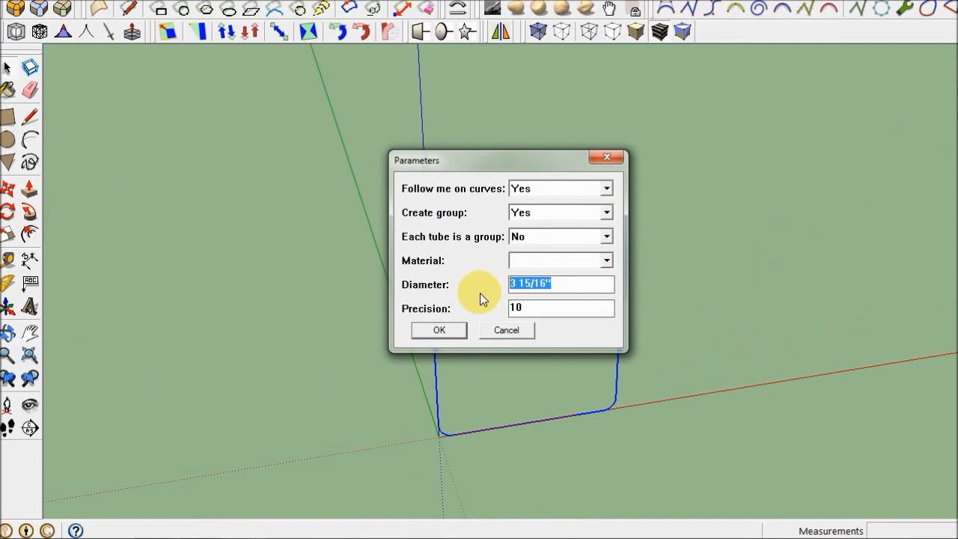
{"action": "type", "text": ".5"}
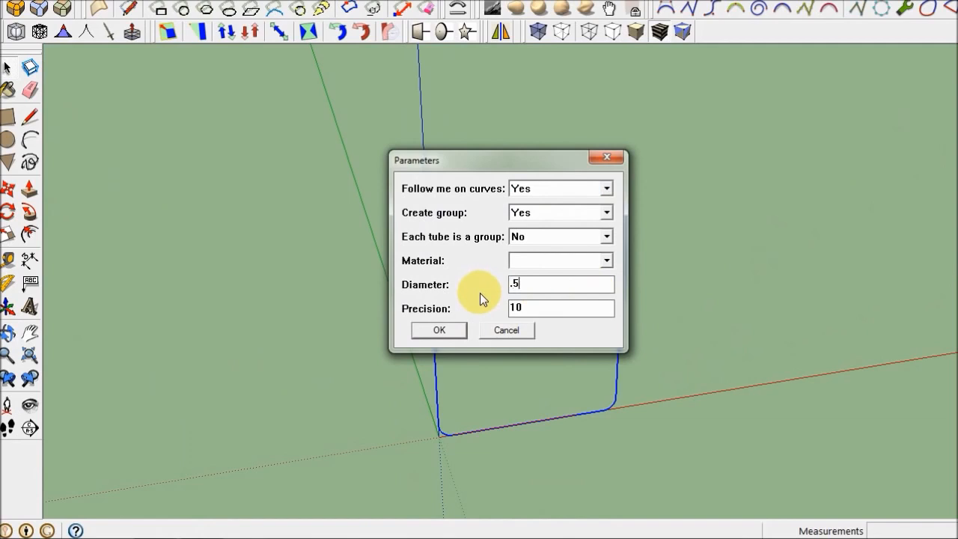
{"action": "left_click", "coordinate": [438, 331]}
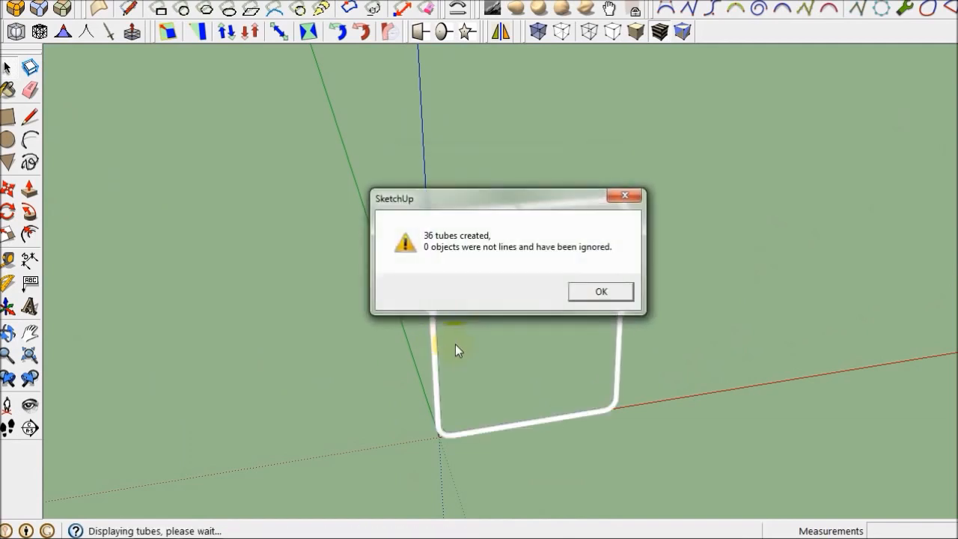
{"action": "left_click", "coordinate": [601, 291]}
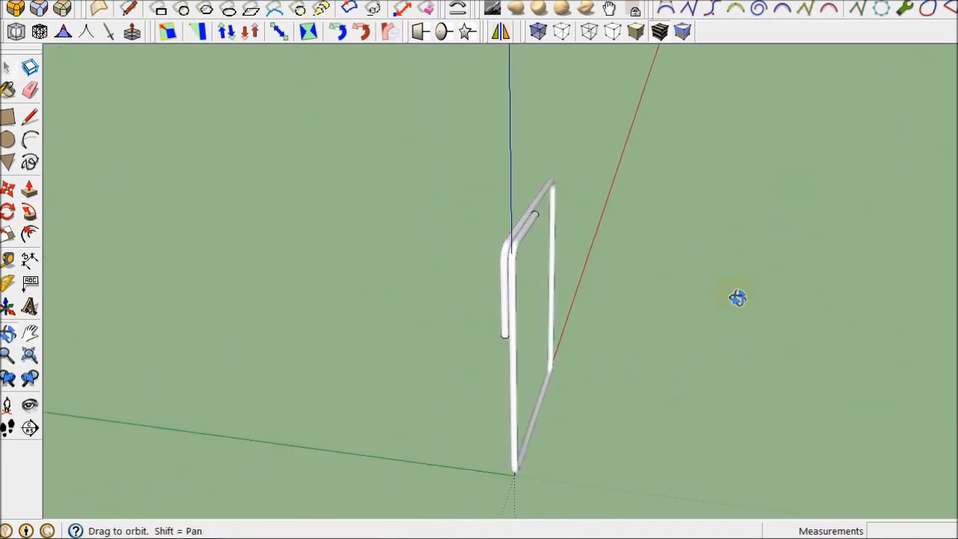
{"action": "left_click_drag", "start_coordinate": [736, 298], "coordinate": [635, 247]}
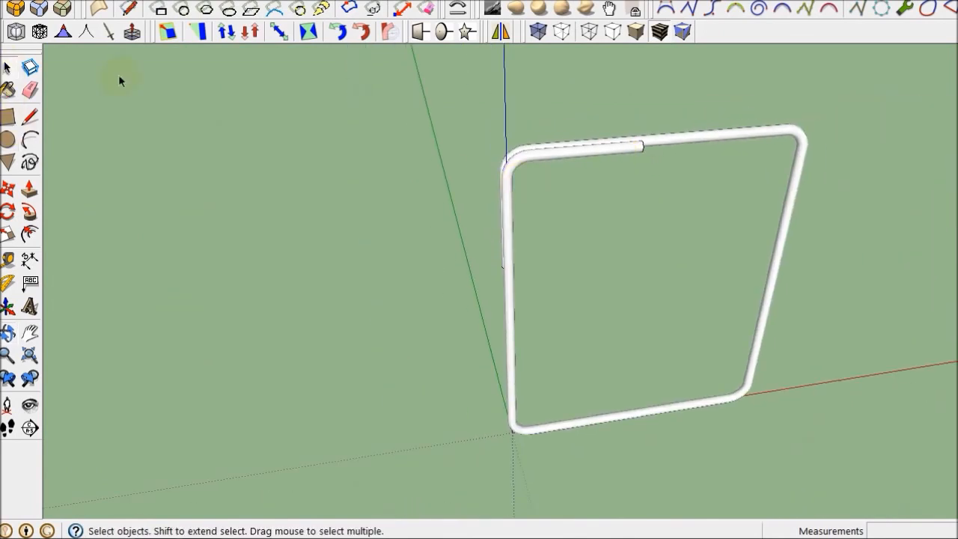
Paint the white stirrup tube with the green Color_F07 material
{"action": "left_click", "coordinate": [545, 164]}
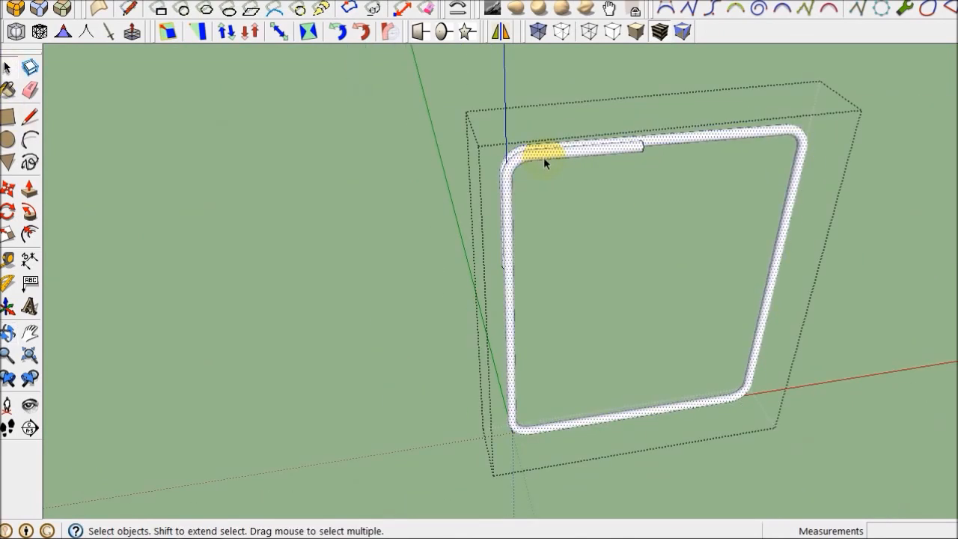
{"action": "mouse_move", "coordinate": [52, 293]}
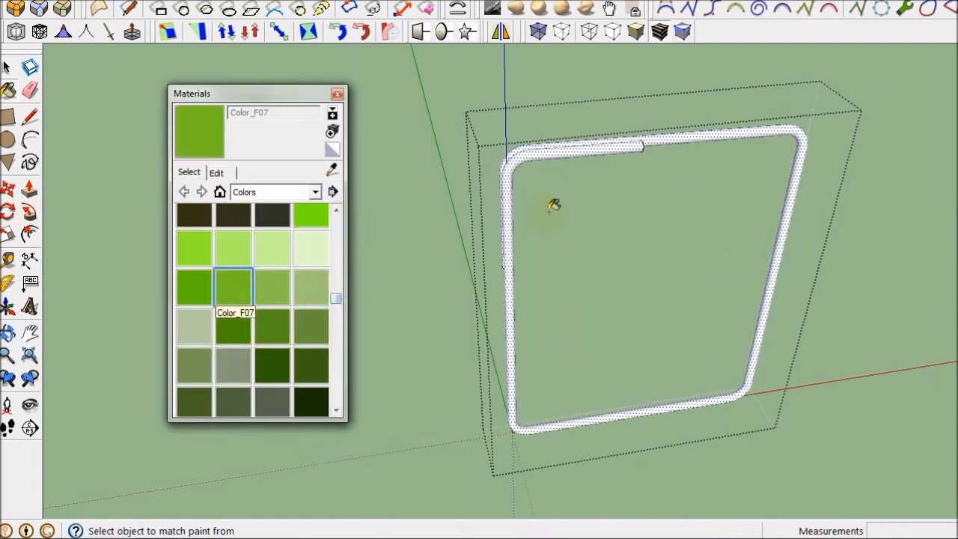
{"action": "left_click", "coordinate": [553, 205]}
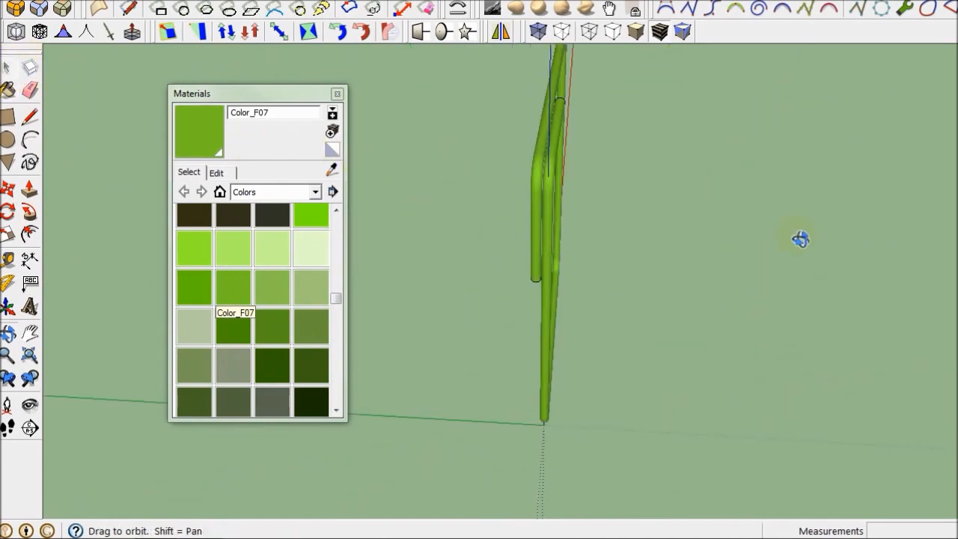
Orbit around the green stirrup, then begin opening the example model from File
{"action": "left_click_drag", "start_coordinate": [802, 239], "coordinate": [681, 249]}
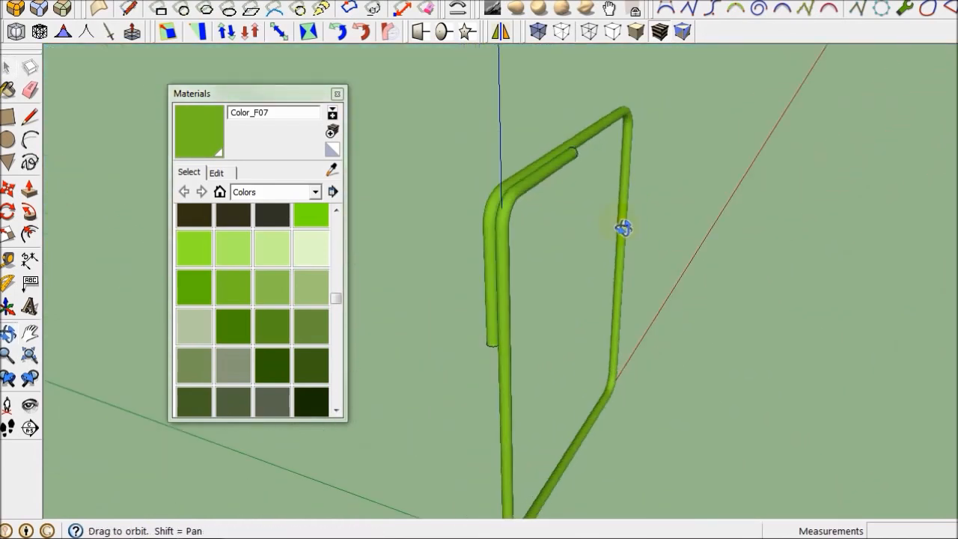
{"action": "left_click_drag", "start_coordinate": [626, 227], "coordinate": [662, 206]}
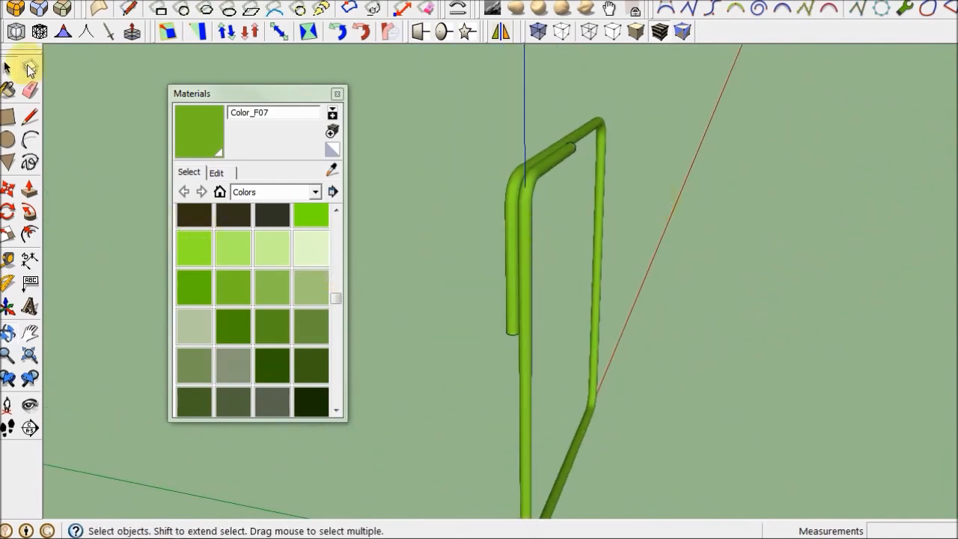
{"action": "left_click", "coordinate": [23, 6]}
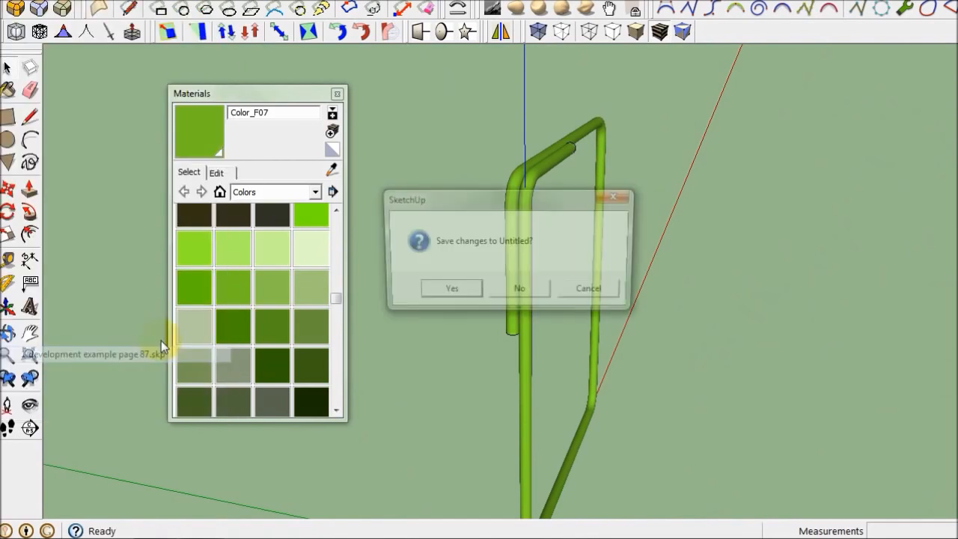
Discard the untitled model and orbit to look down the beam's stirrup cage
{"action": "left_click", "coordinate": [518, 288]}
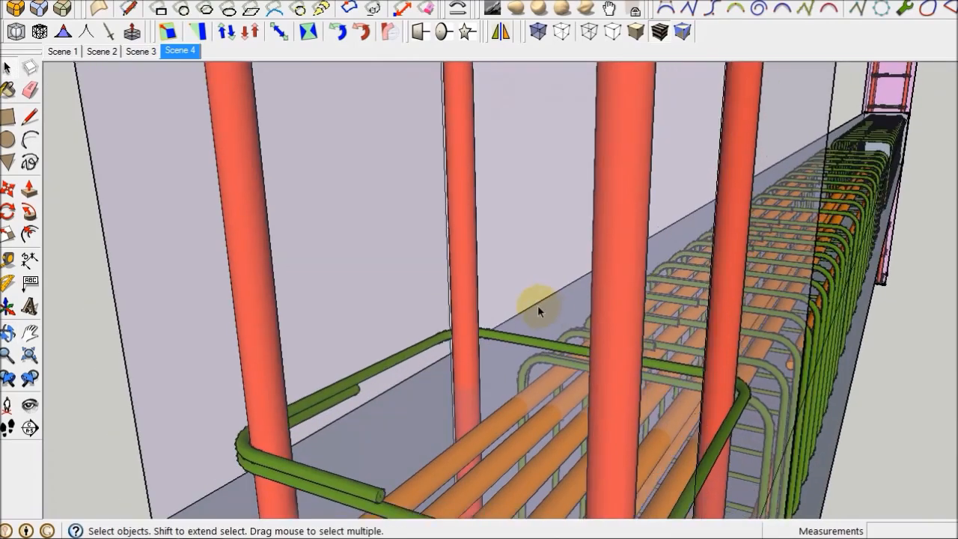
{"action": "left_click_drag", "start_coordinate": [539, 313], "coordinate": [697, 361]}
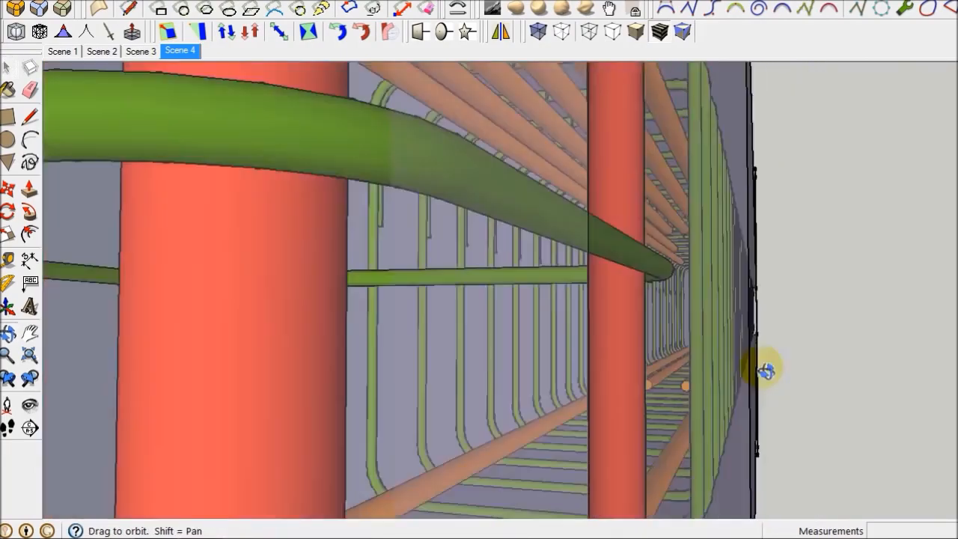
{"action": "left_click_drag", "start_coordinate": [766, 372], "coordinate": [545, 357]}
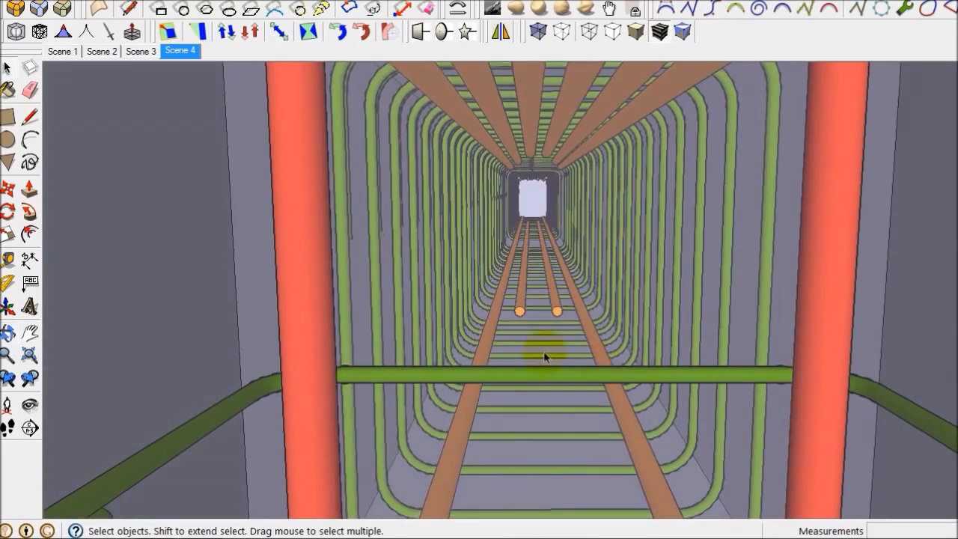
{"action": "left_click_drag", "start_coordinate": [545, 356], "coordinate": [502, 283]}
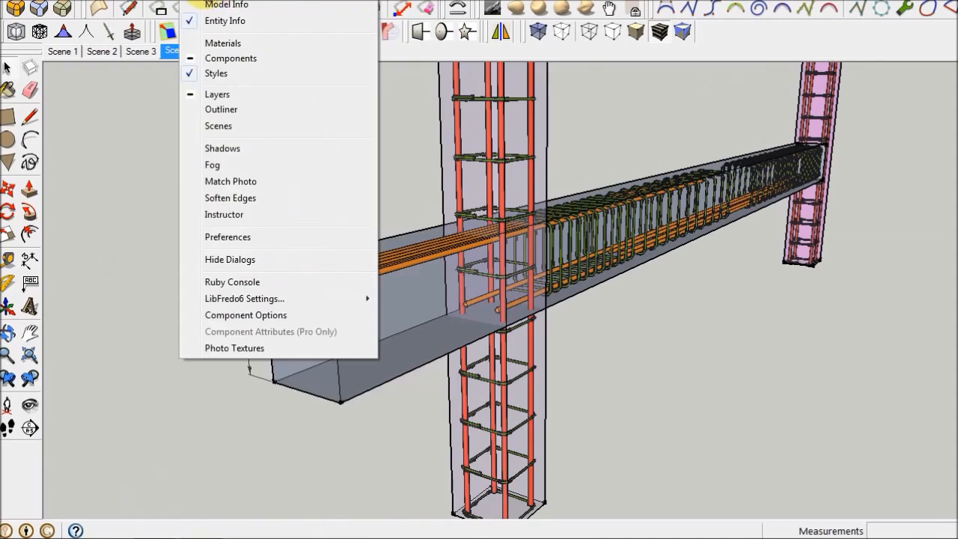
{"action": "mouse_move", "coordinate": [231, 181]}
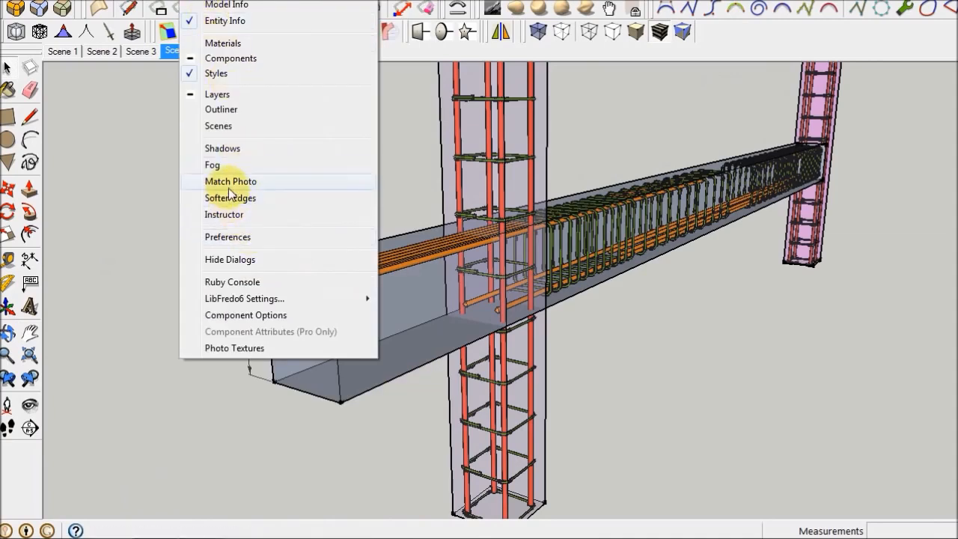
{"action": "mouse_move", "coordinate": [226, 6]}
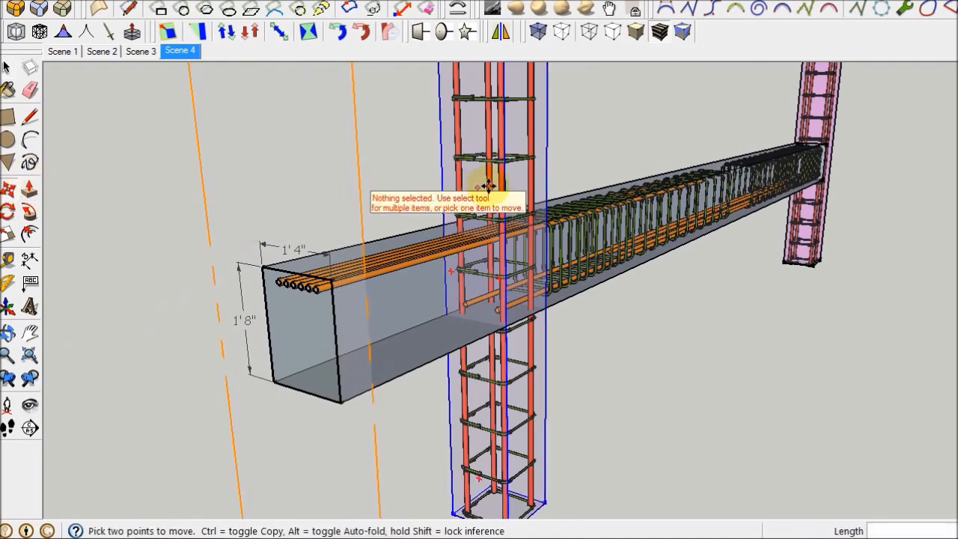
{"action": "left_click_drag", "start_coordinate": [487, 186], "coordinate": [662, 157]}
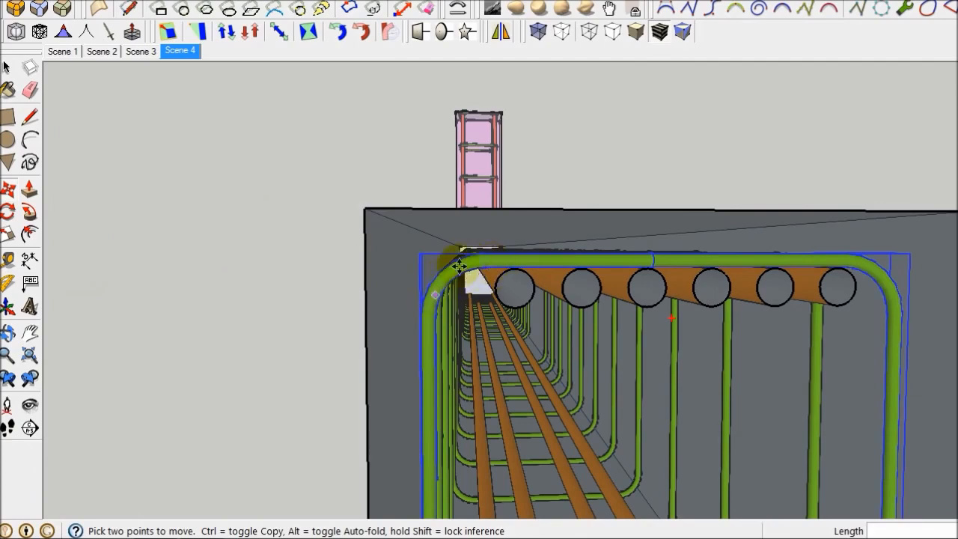
{"action": "scroll", "scroll_direction": "down", "scroll_amount": 3}
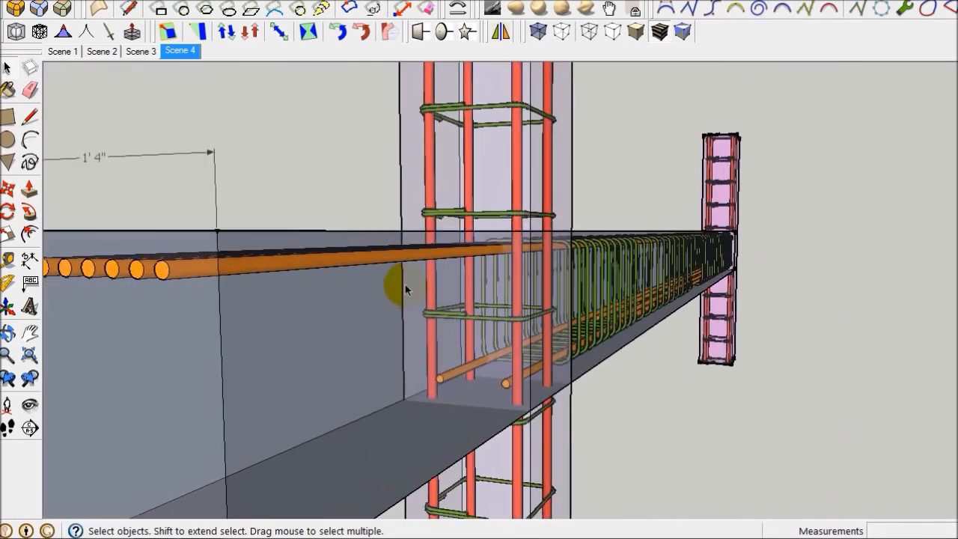
Orbit around the joint to inspect top bars and column ties, then go to Scene 1
{"action": "left_click_drag", "start_coordinate": [408, 291], "coordinate": [542, 313]}
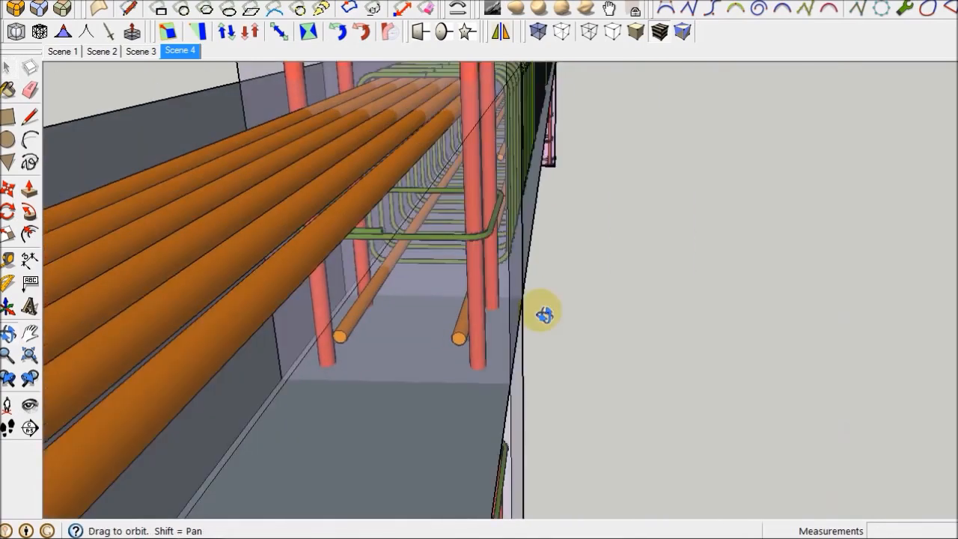
{"action": "left_click_drag", "start_coordinate": [547, 313], "coordinate": [292, 179]}
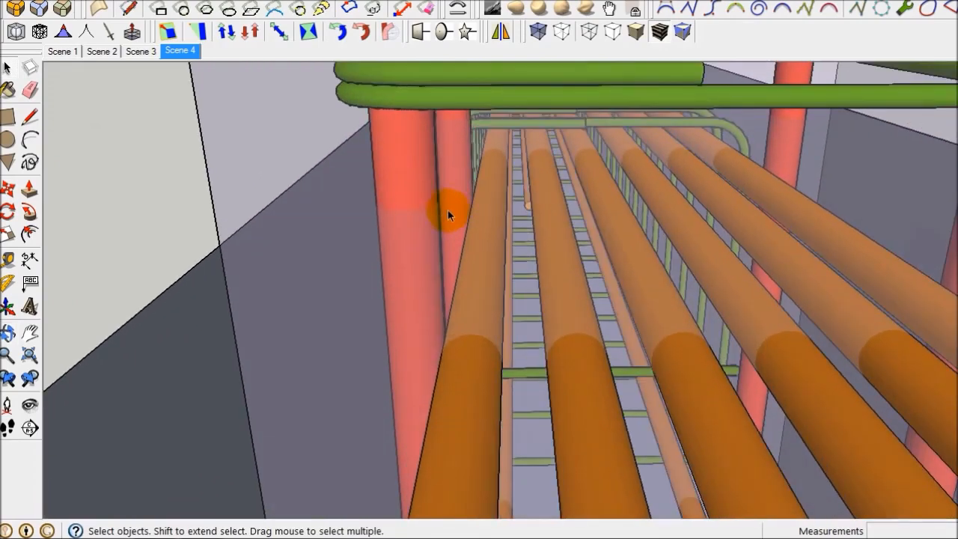
{"action": "left_click_drag", "start_coordinate": [449, 216], "coordinate": [461, 254]}
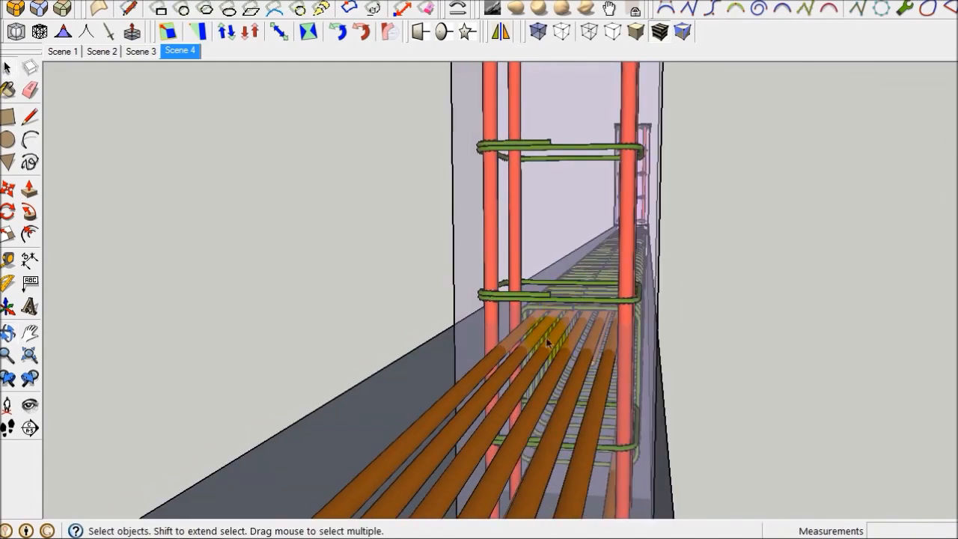
{"action": "left_click", "coordinate": [63, 51]}
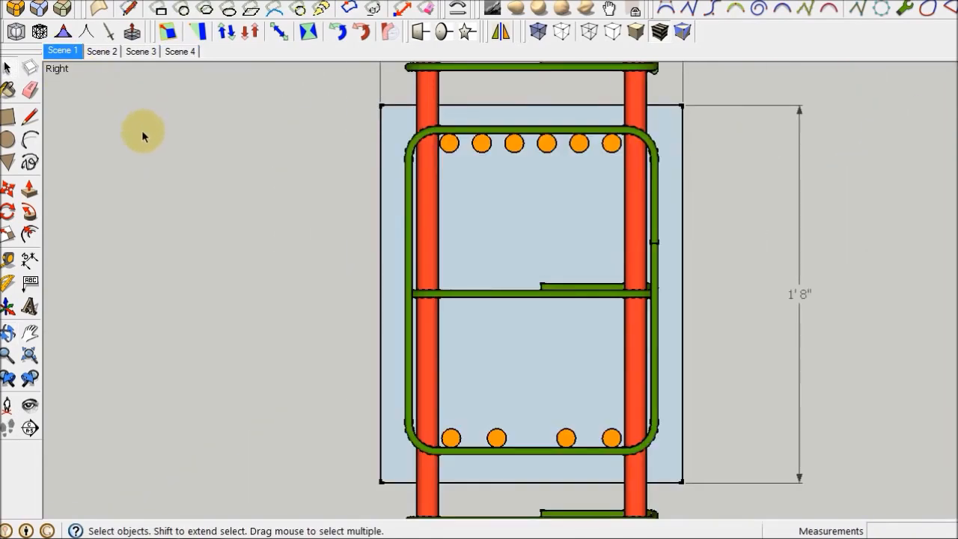
{"action": "mouse_move", "coordinate": [602, 305]}
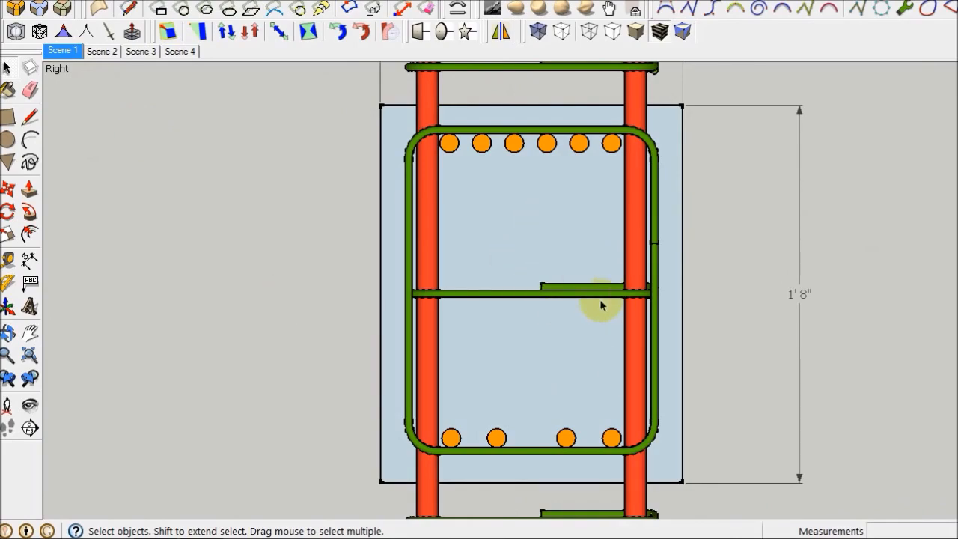
View the Scene 2 column-bar close-up, then move on to the Scene 3 beam cage
{"action": "left_click", "coordinate": [102, 50]}
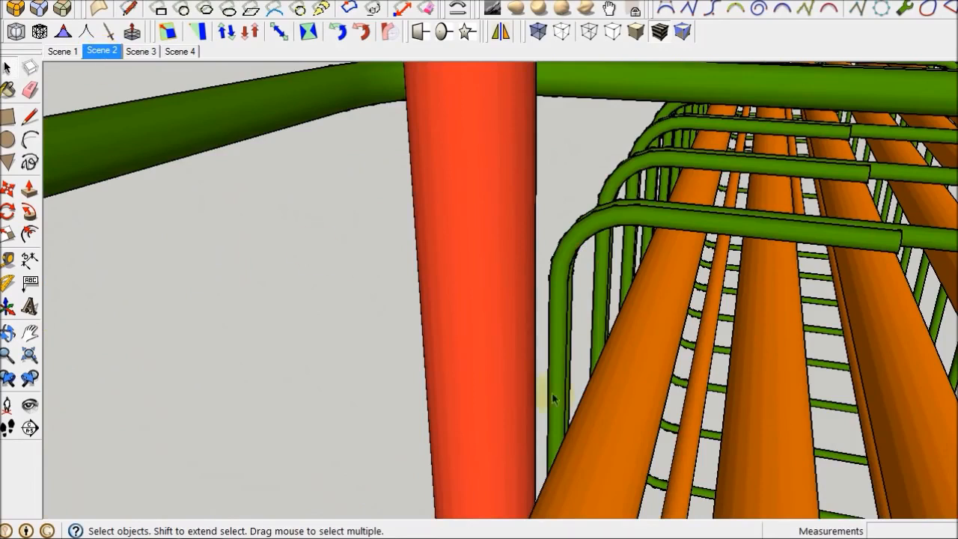
{"action": "mouse_move", "coordinate": [614, 374]}
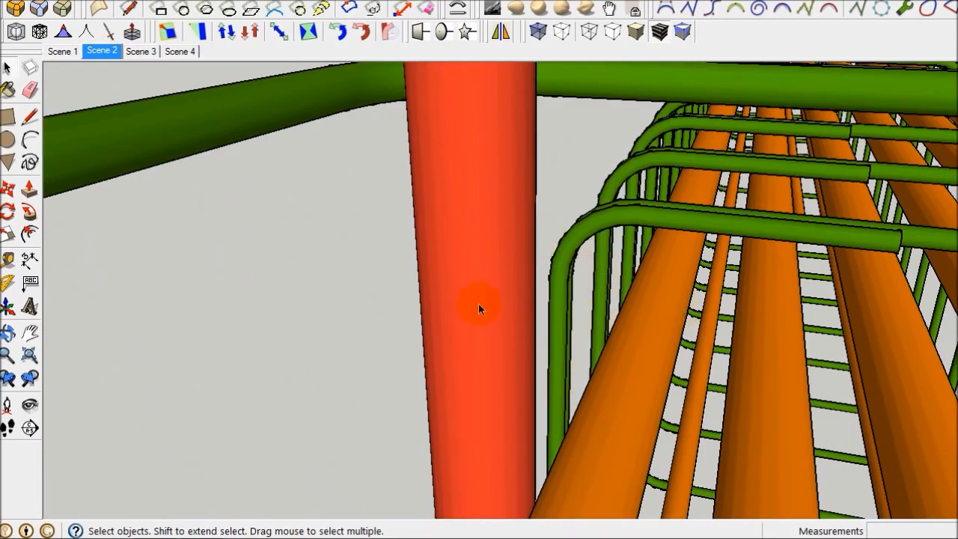
{"action": "mouse_move", "coordinate": [462, 271]}
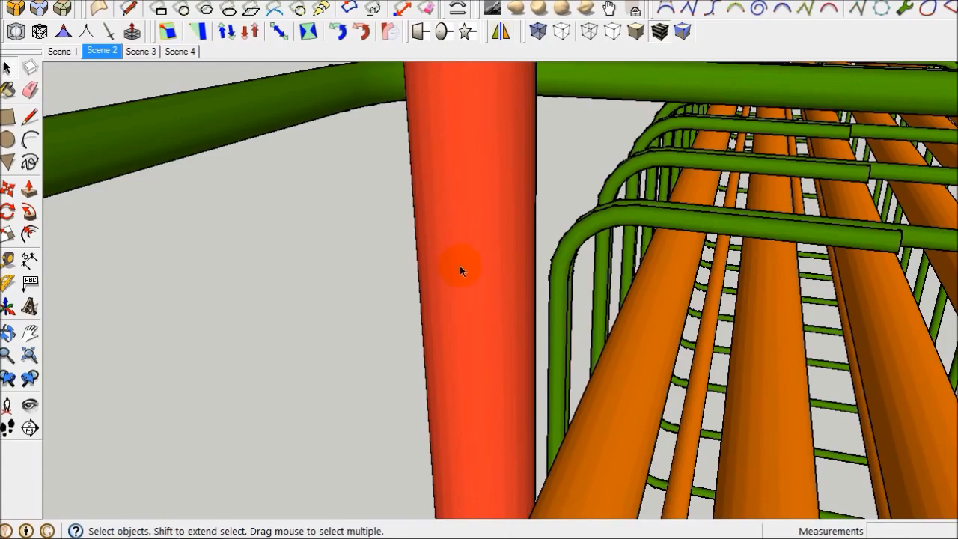
{"action": "left_click", "coordinate": [141, 51]}
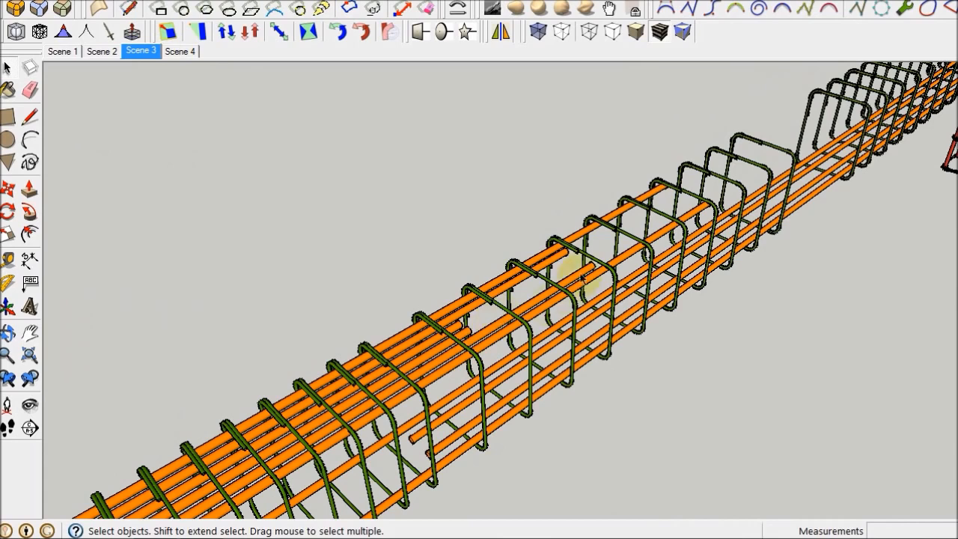
{"action": "mouse_move", "coordinate": [703, 213]}
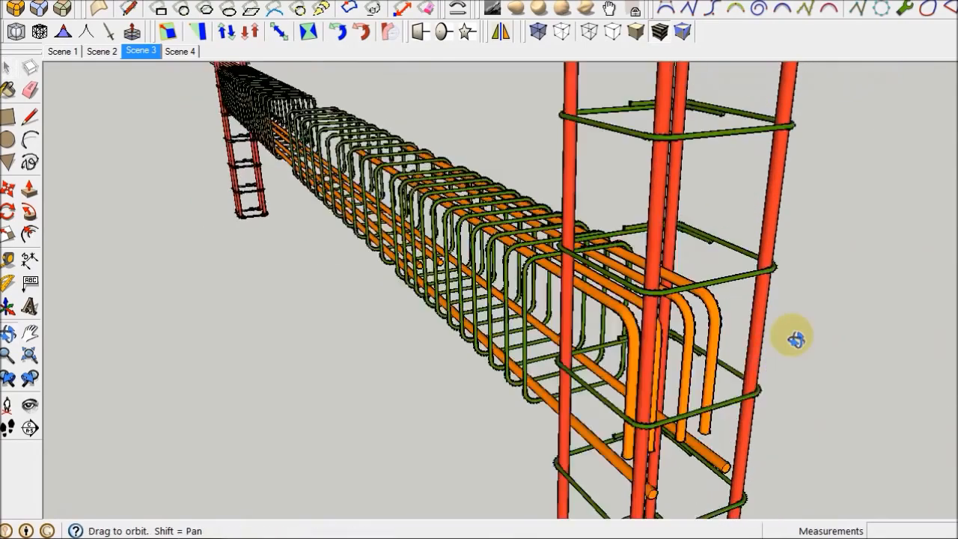
Orbit along the beam cage out to both columns, then go to Scene 4
{"action": "left_click_drag", "start_coordinate": [793, 337], "coordinate": [659, 332]}
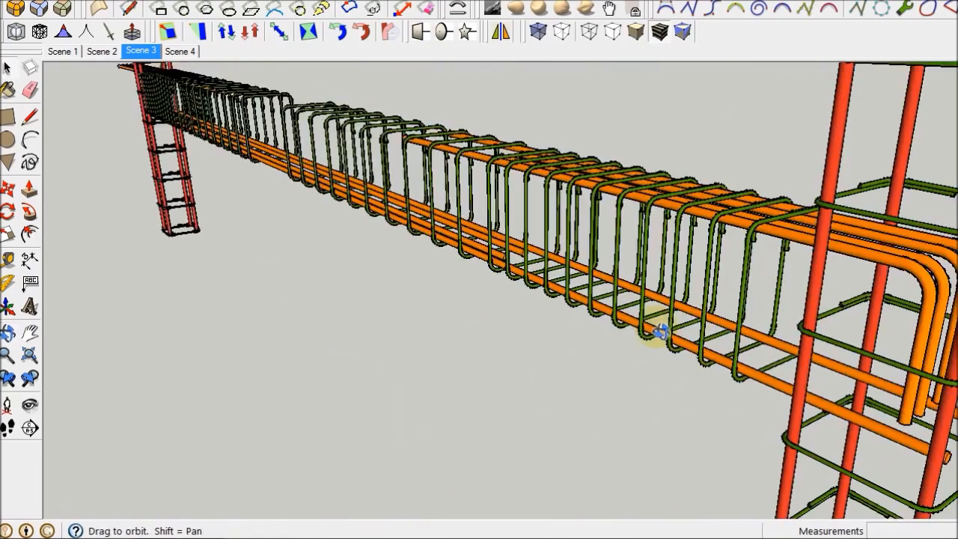
{"action": "left_click_drag", "start_coordinate": [658, 332], "coordinate": [787, 287]}
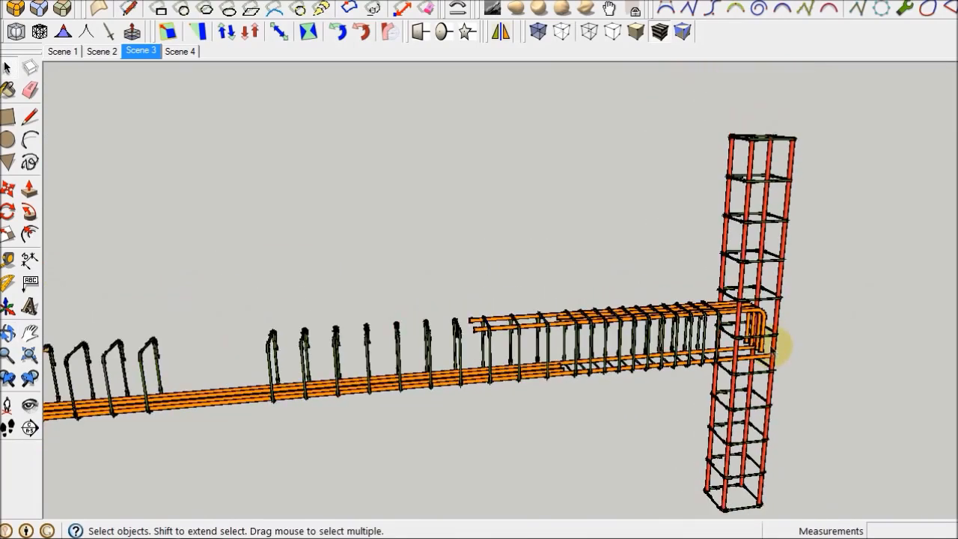
{"action": "left_click_drag", "start_coordinate": [782, 348], "coordinate": [452, 420]}
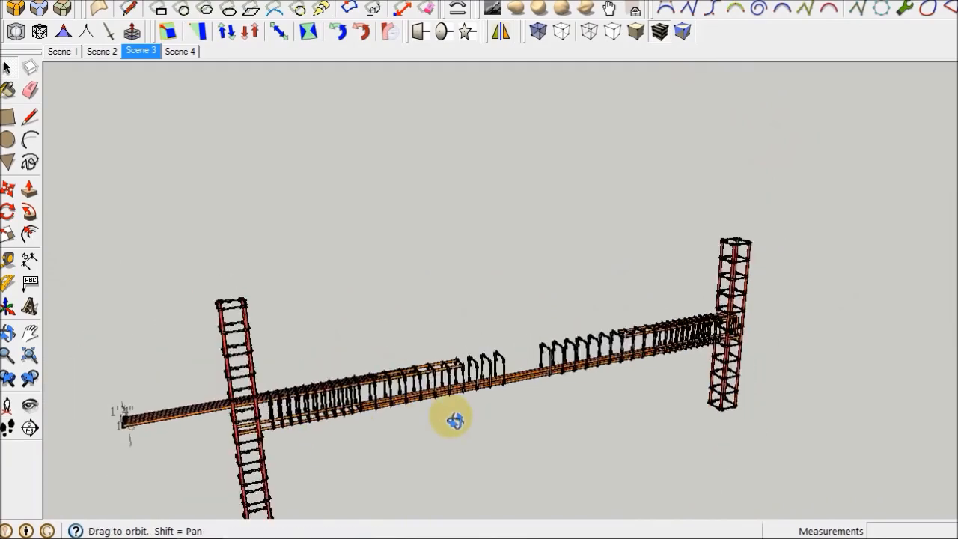
{"action": "left_click_drag", "start_coordinate": [455, 419], "coordinate": [491, 367]}
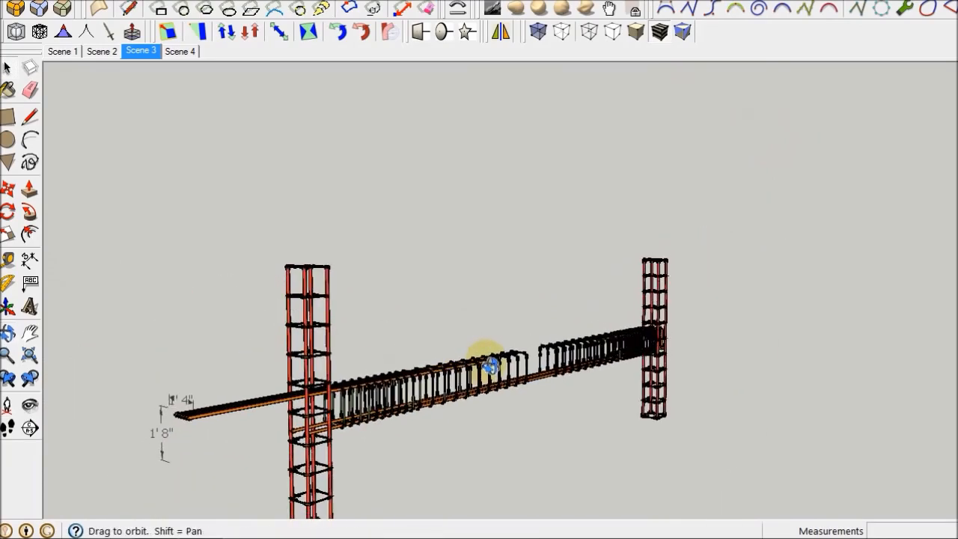
{"action": "left_click", "coordinate": [179, 51]}
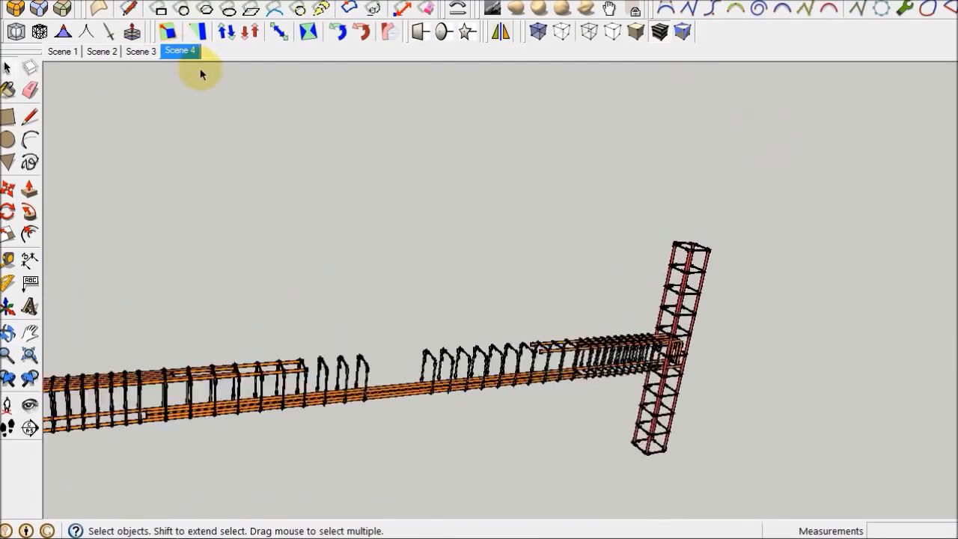